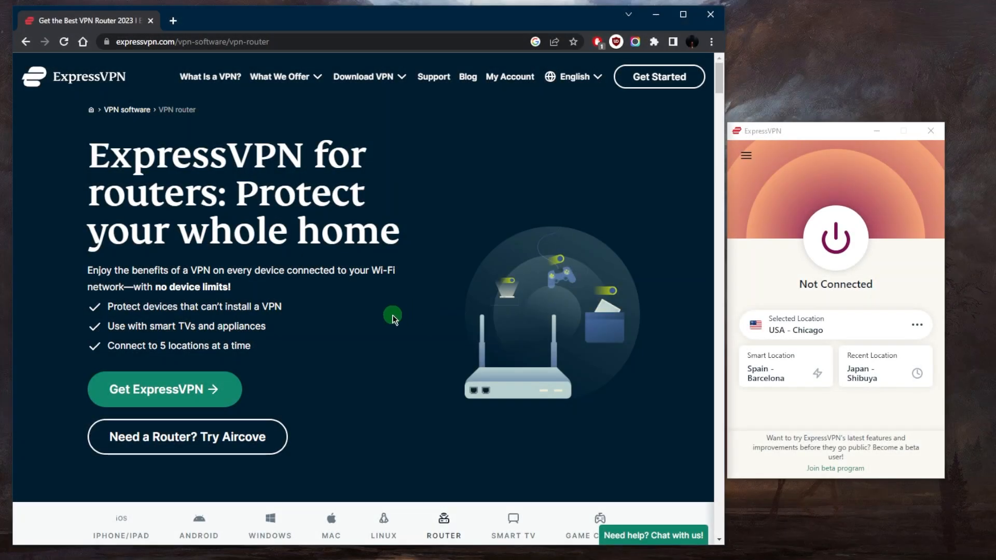
mouse_move(380, 335)
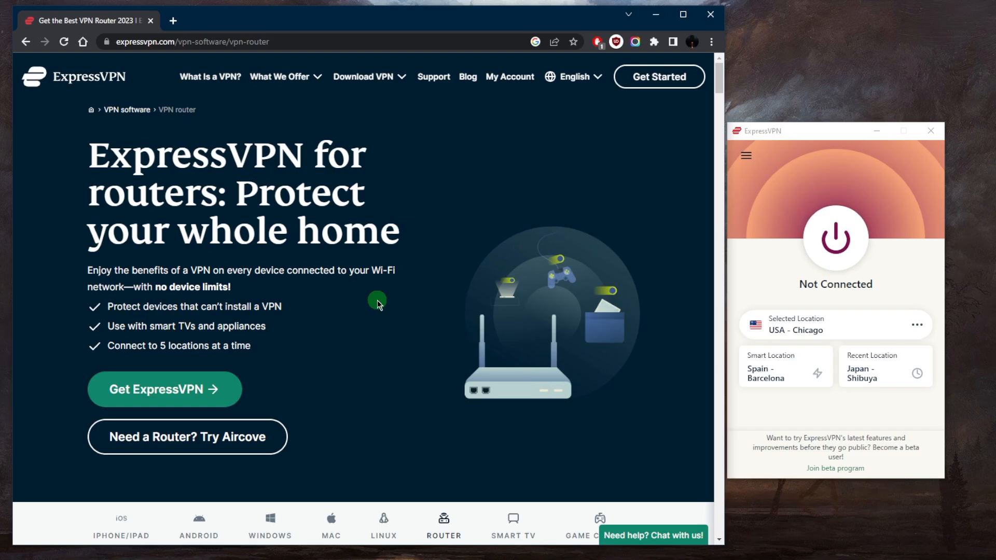
scroll(down, 3)
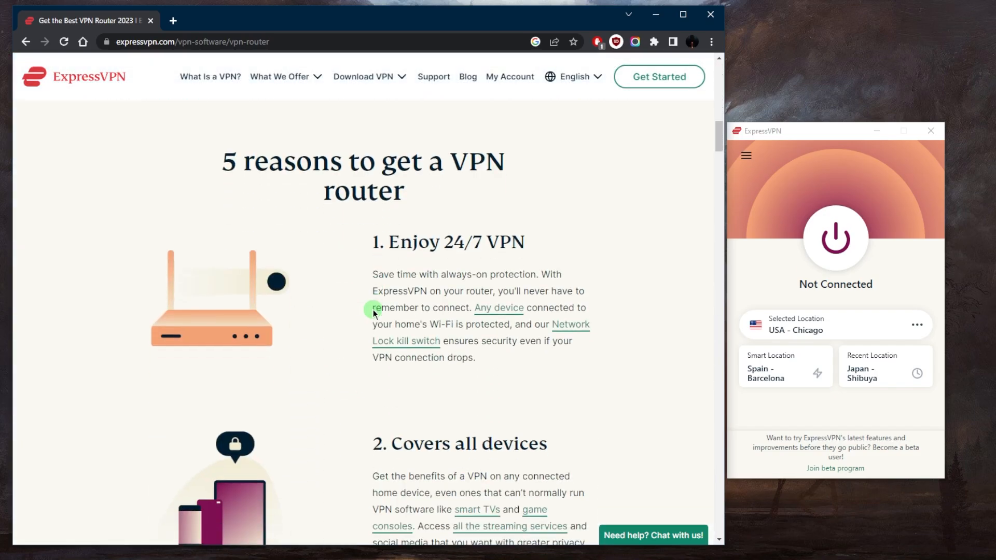
scroll(down, 3)
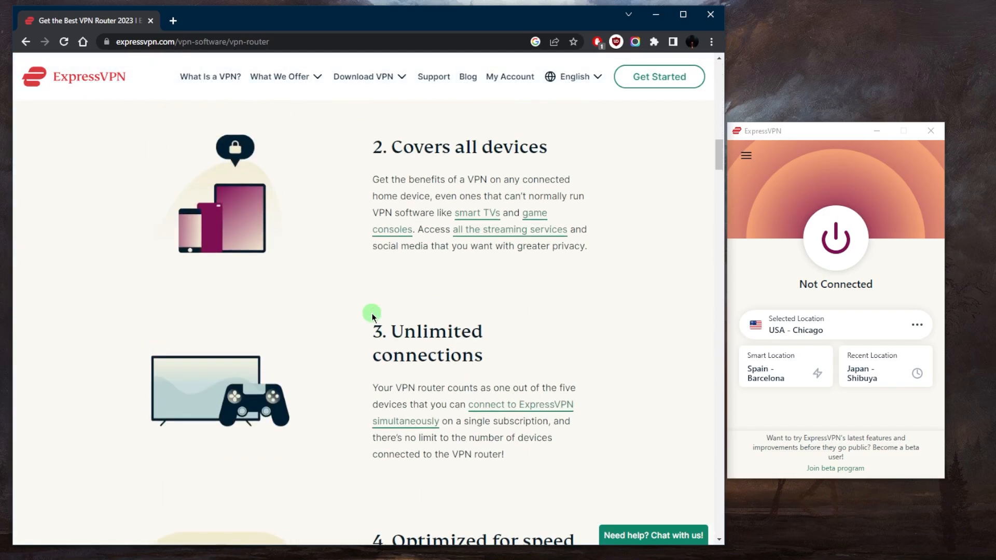
scroll(down, 3)
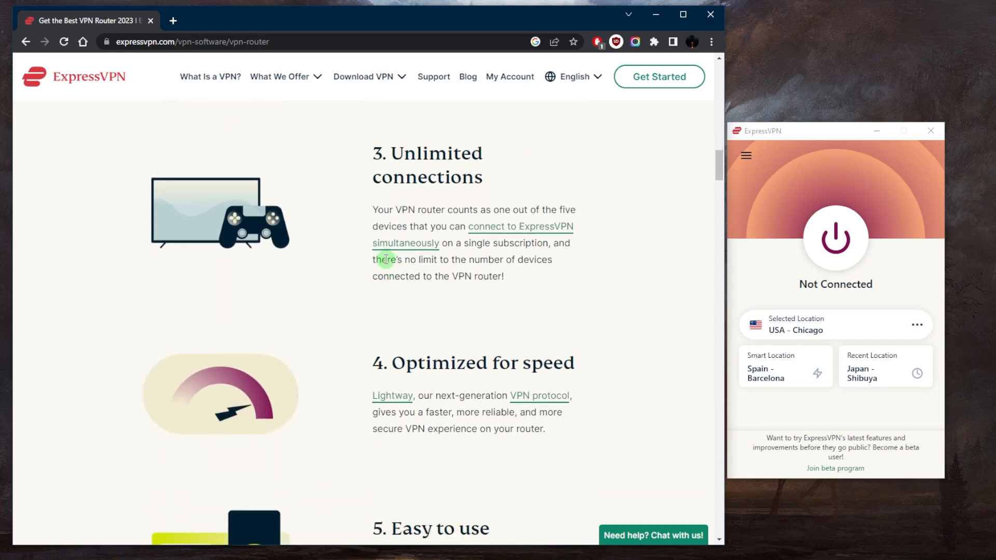
scroll(down, 3)
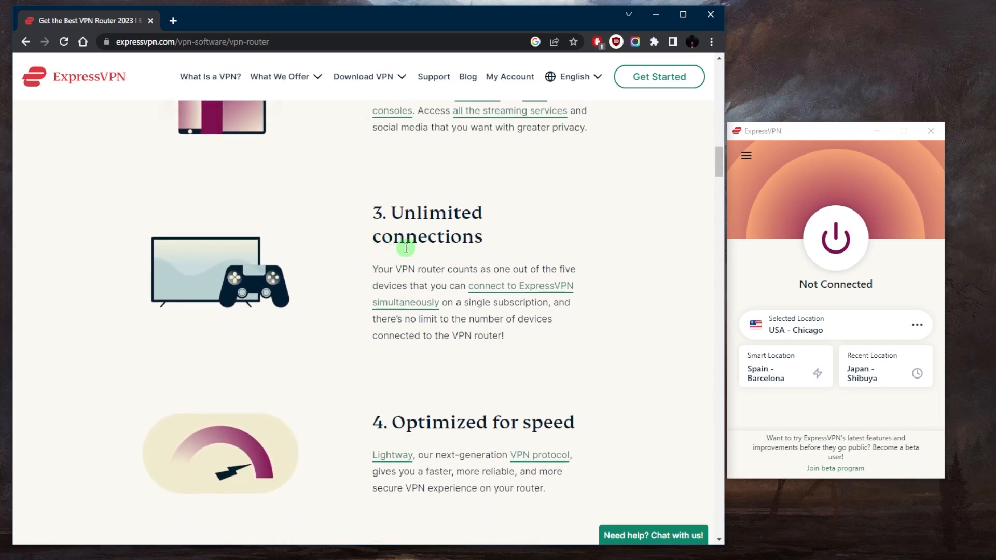
mouse_move(646, 218)
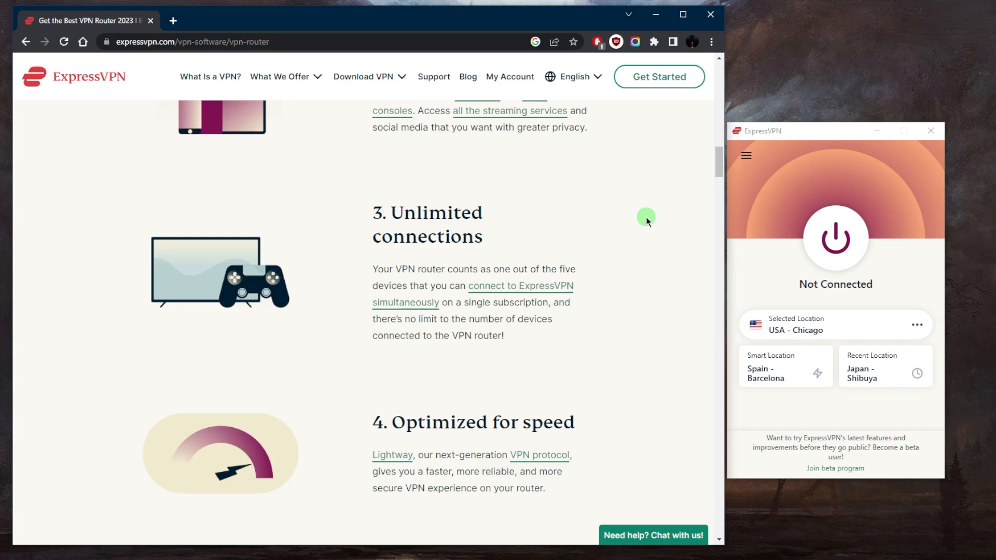
mouse_move(687, 218)
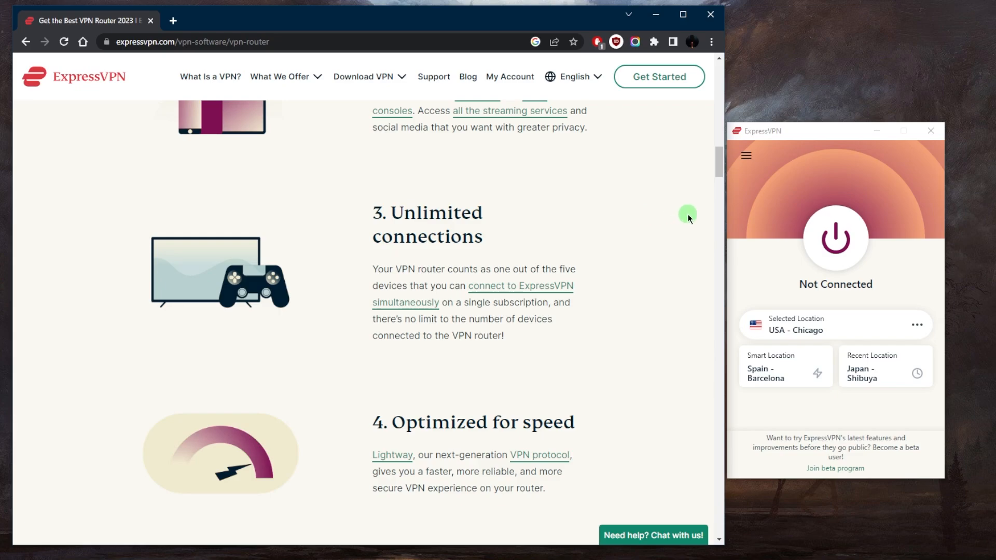
mouse_move(445, 223)
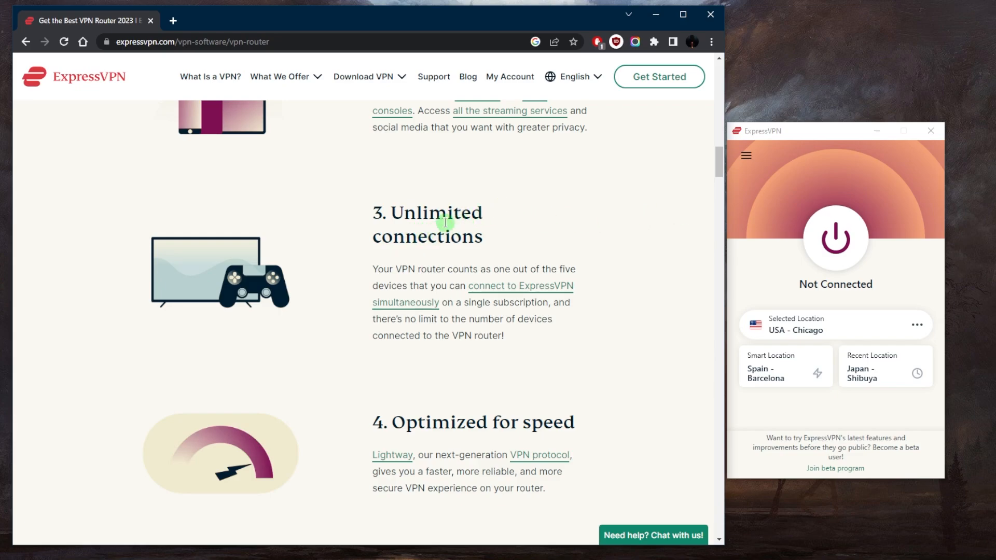
mouse_move(589, 243)
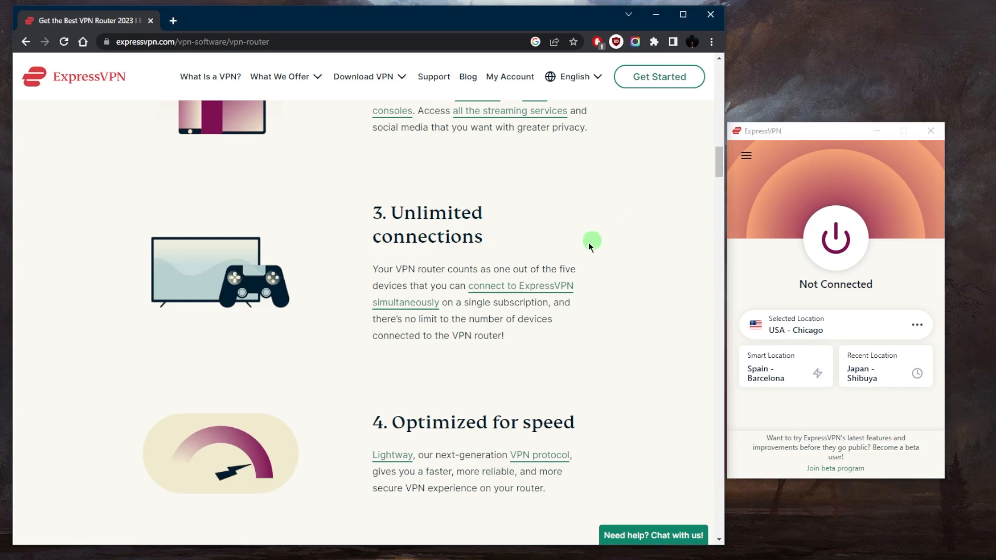
mouse_move(437, 265)
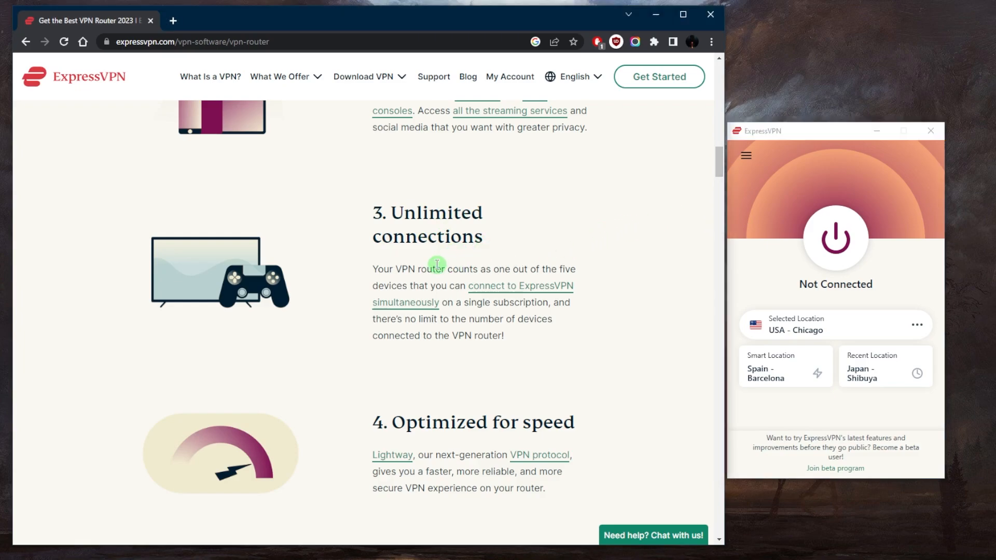
mouse_move(395, 260)
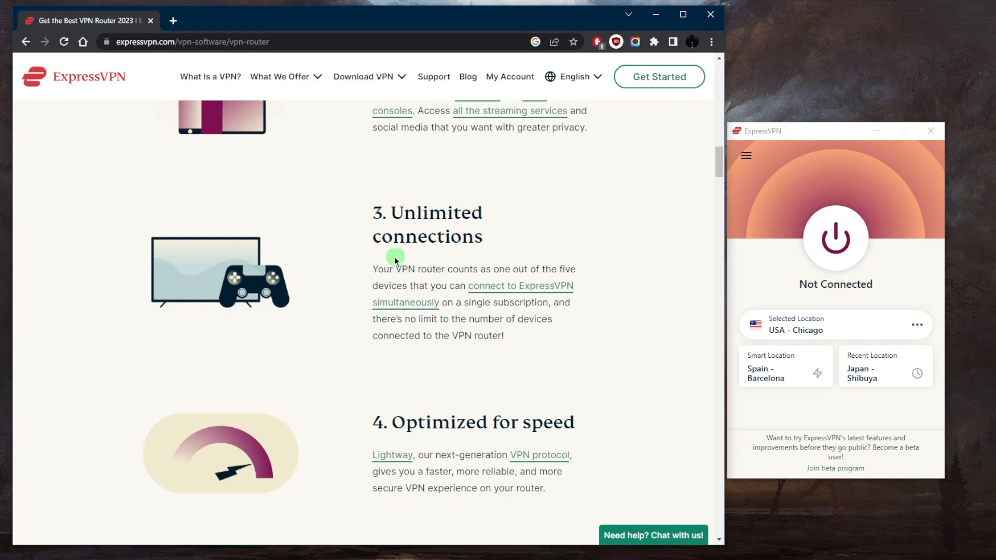
scroll(down, 3)
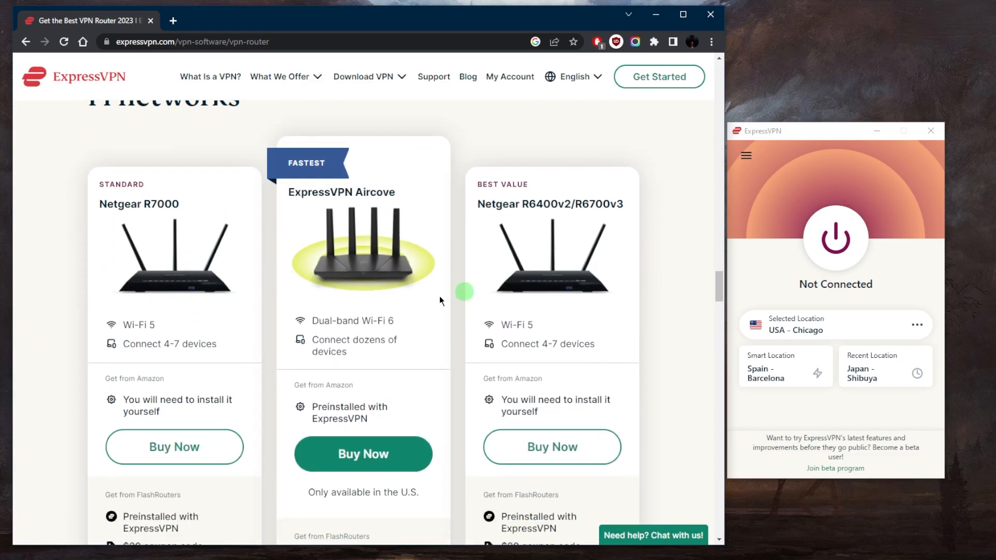
scroll(down, 3)
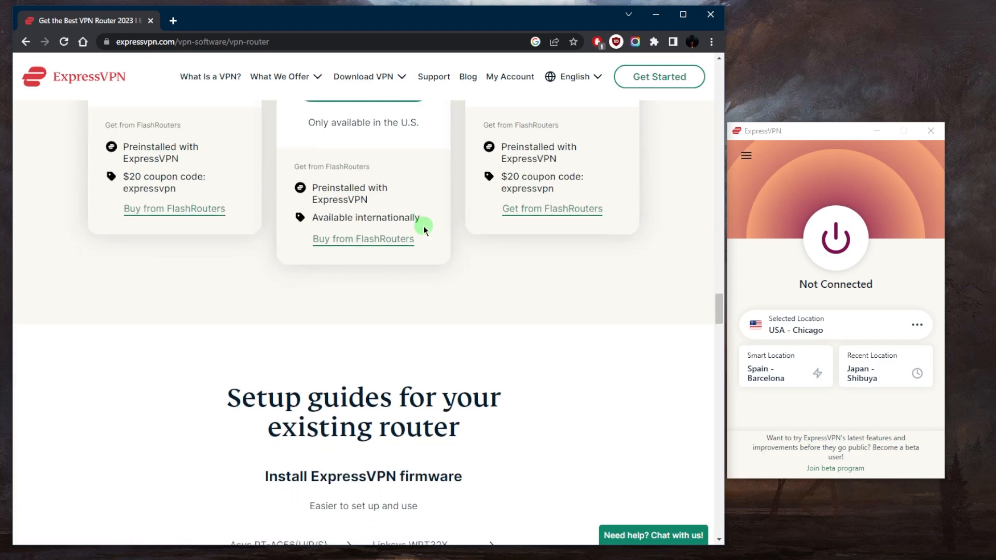
scroll(down, 3)
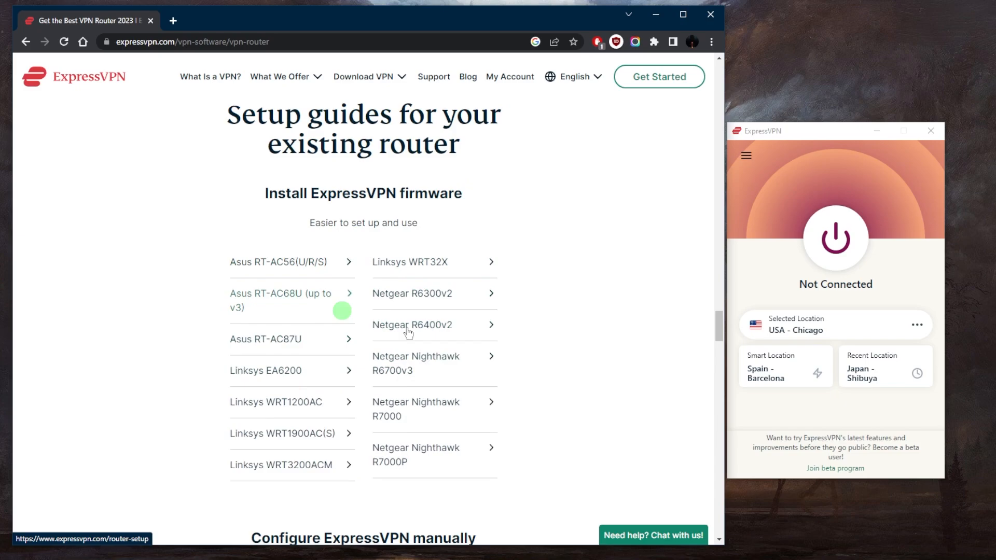
mouse_move(394, 327)
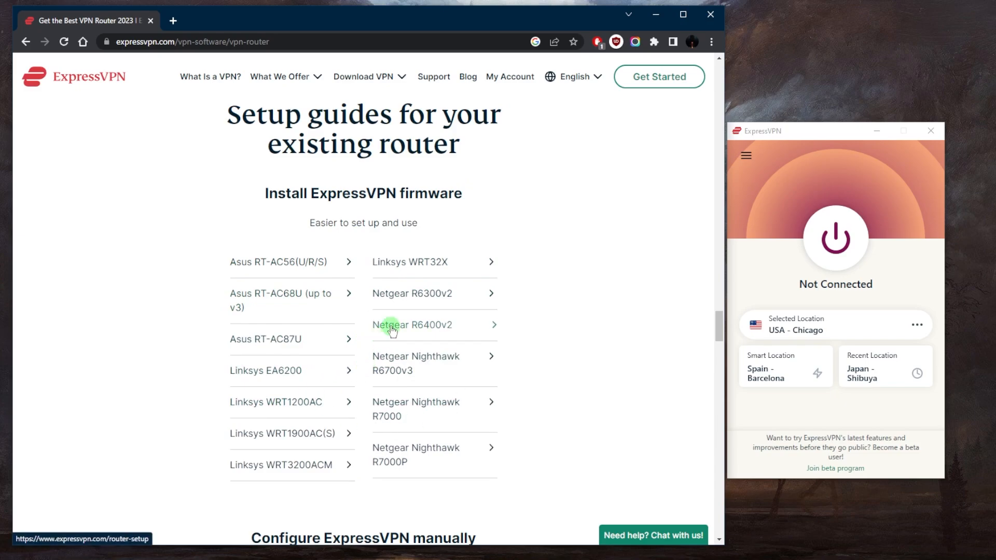
scroll(down, 3)
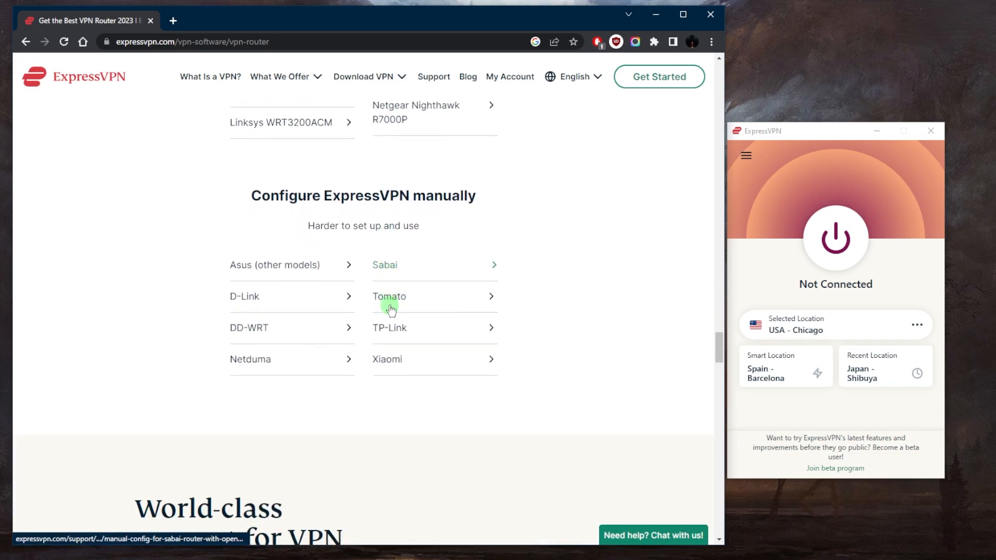
scroll(down, 3)
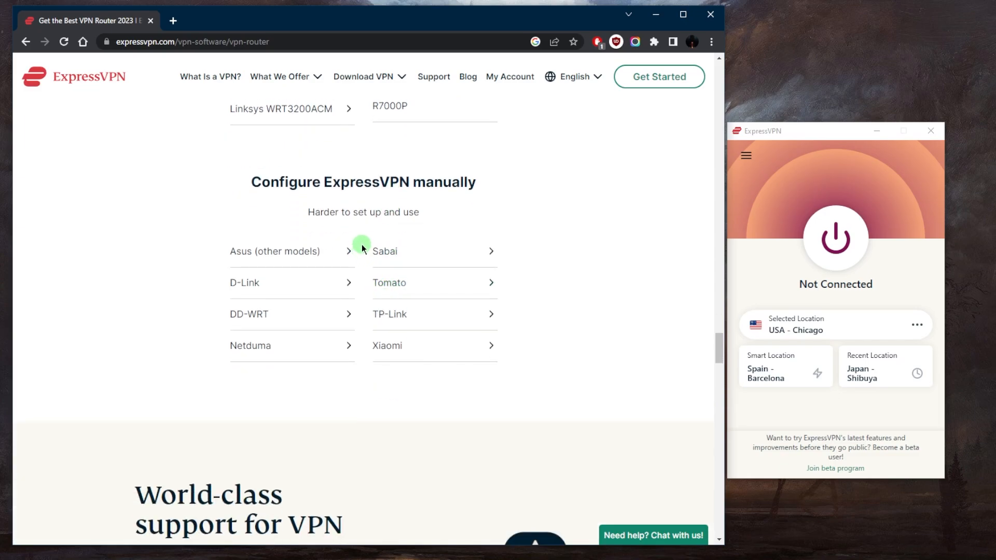
mouse_move(375, 244)
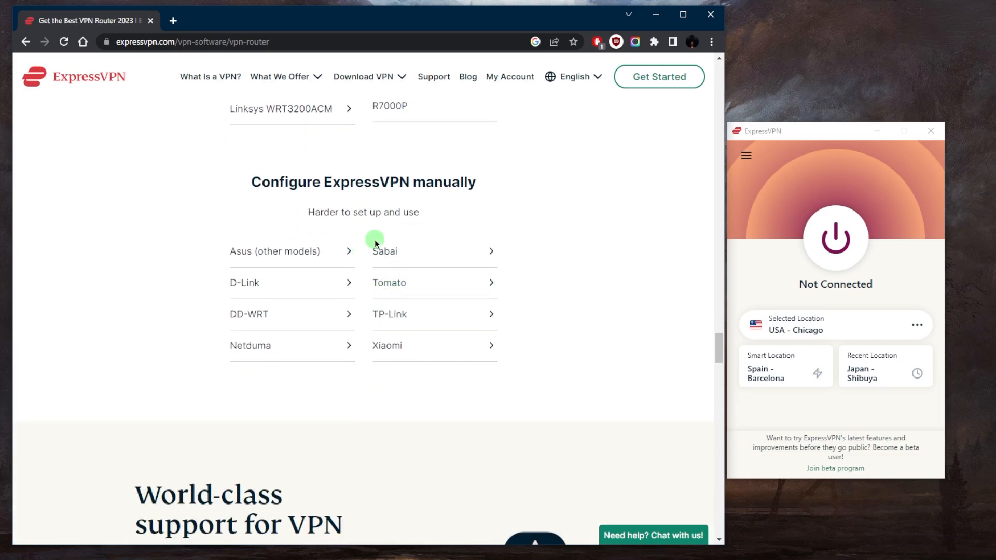
mouse_move(388, 227)
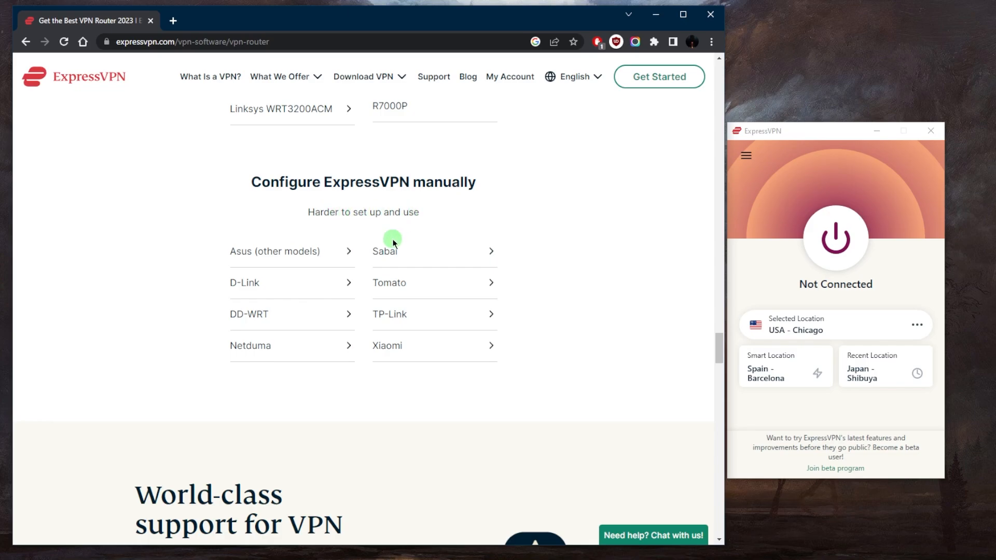
mouse_move(445, 209)
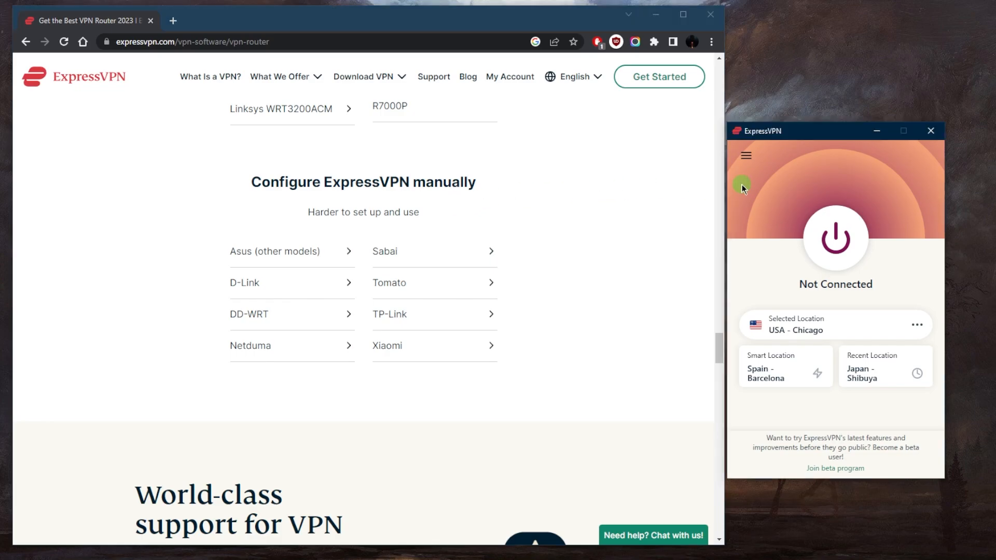
mouse_move(761, 217)
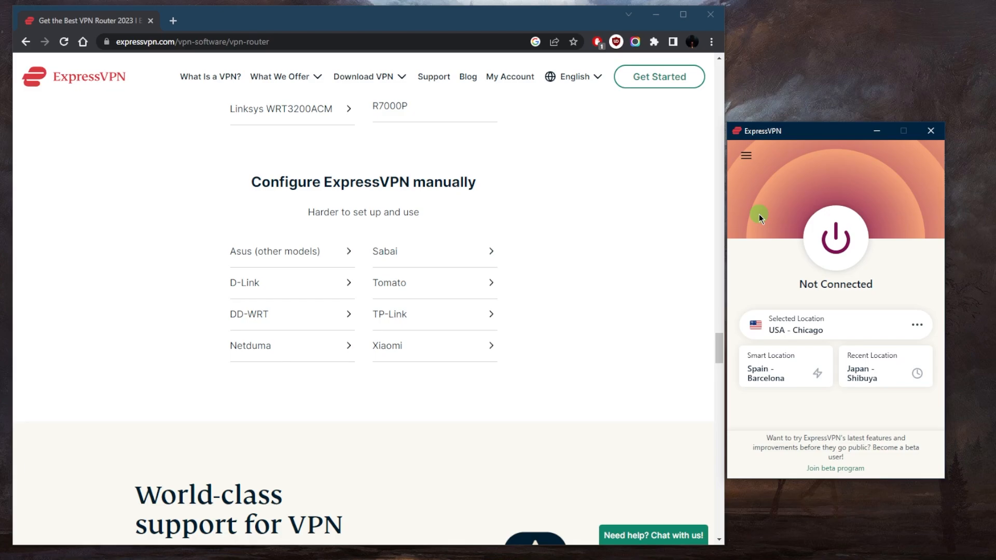
mouse_move(755, 215)
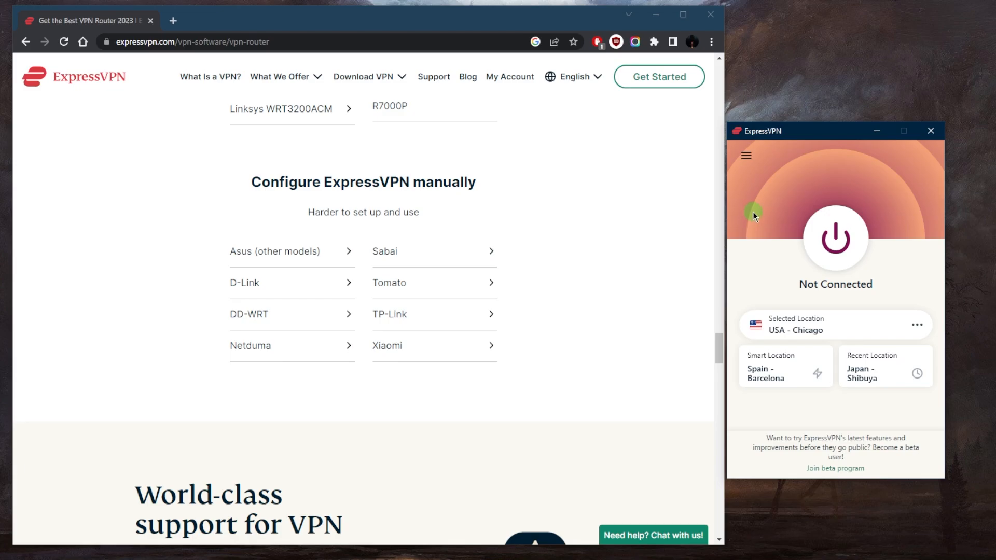